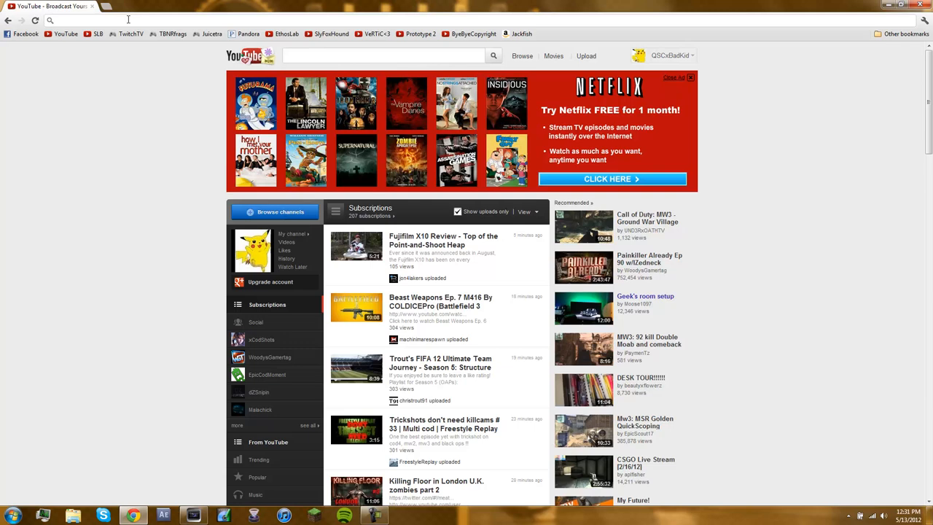
Go to cnet.com and search CNET for 'any video converter'
text(cnet.com)
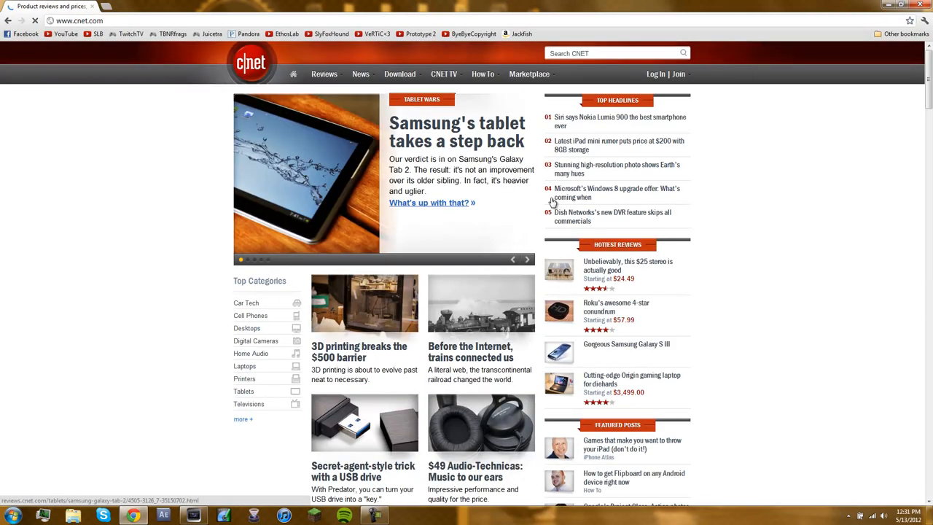
text(anyu)
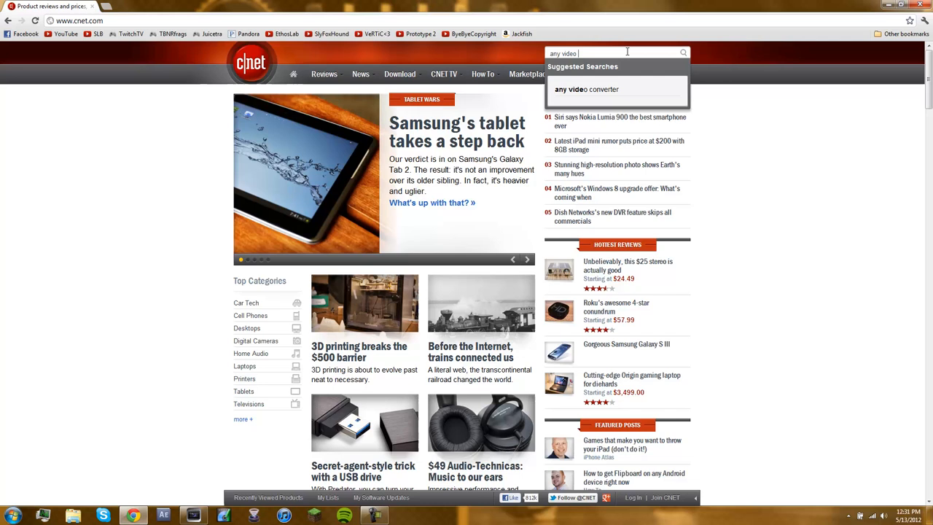
text(converter)
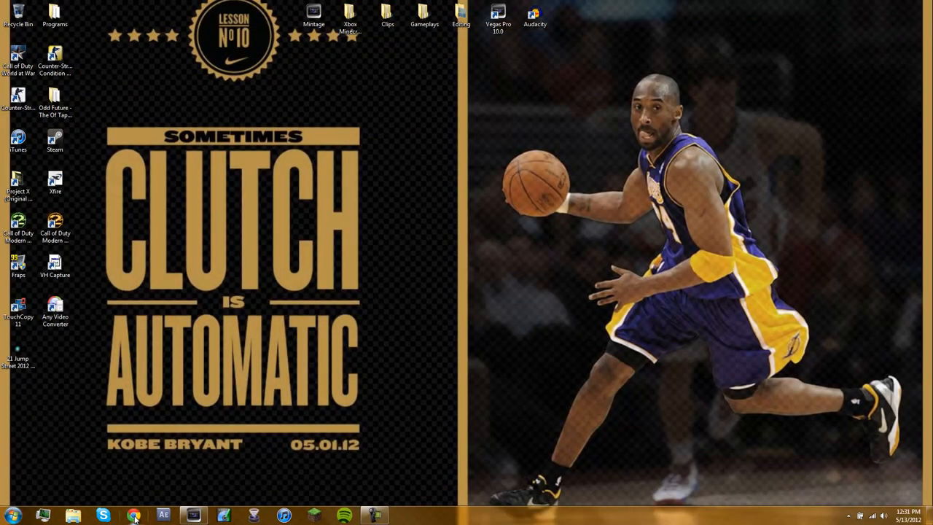
click(134, 516)
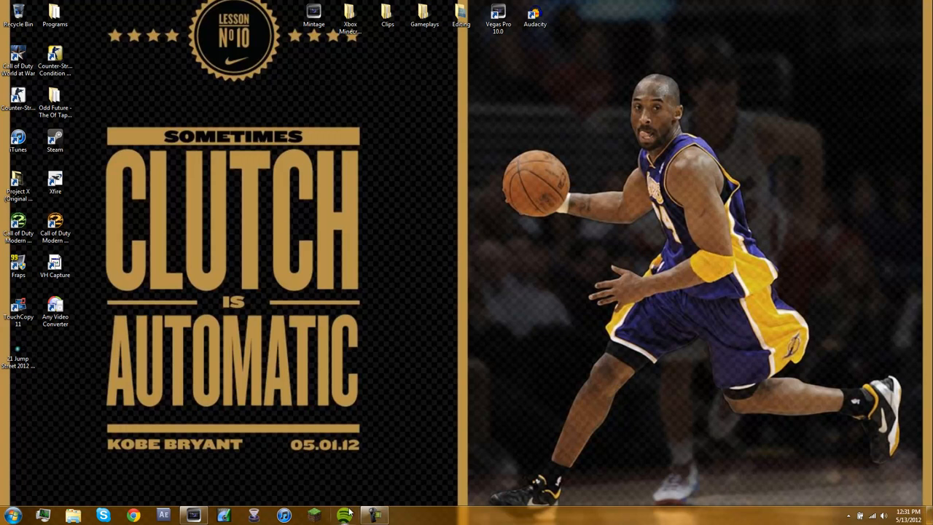
click(55, 306)
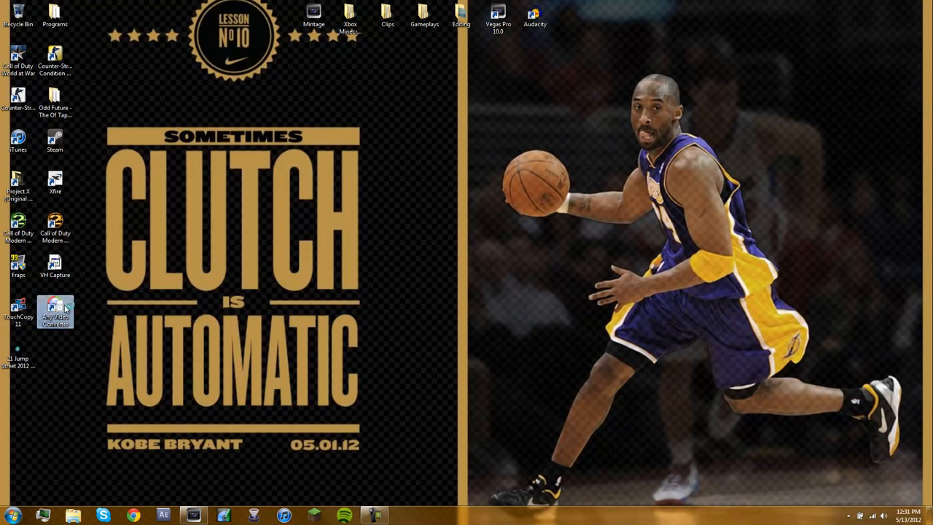
Launch Any Video Converter, dismiss the update notice and load the 21 Jump Street movie file
double_click(56, 312)
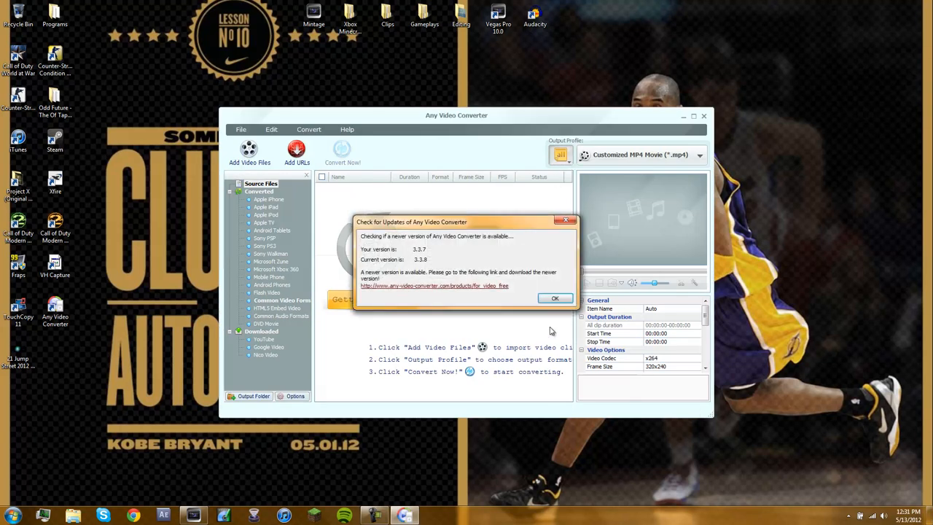
click(554, 298)
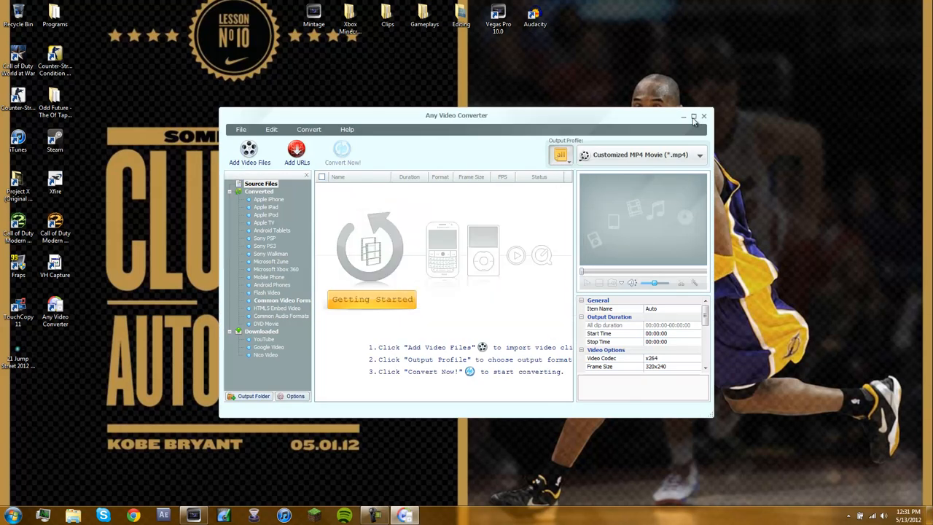
click(249, 153)
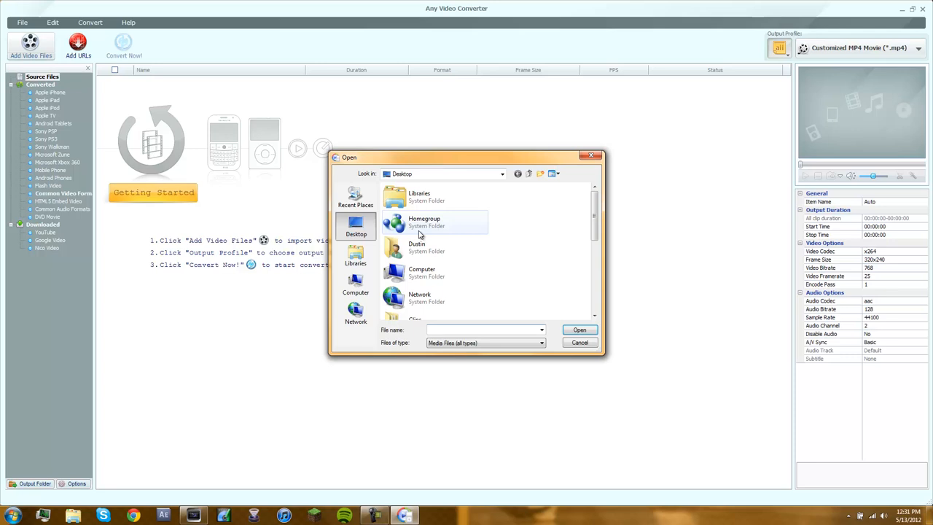
scroll(down, 3)
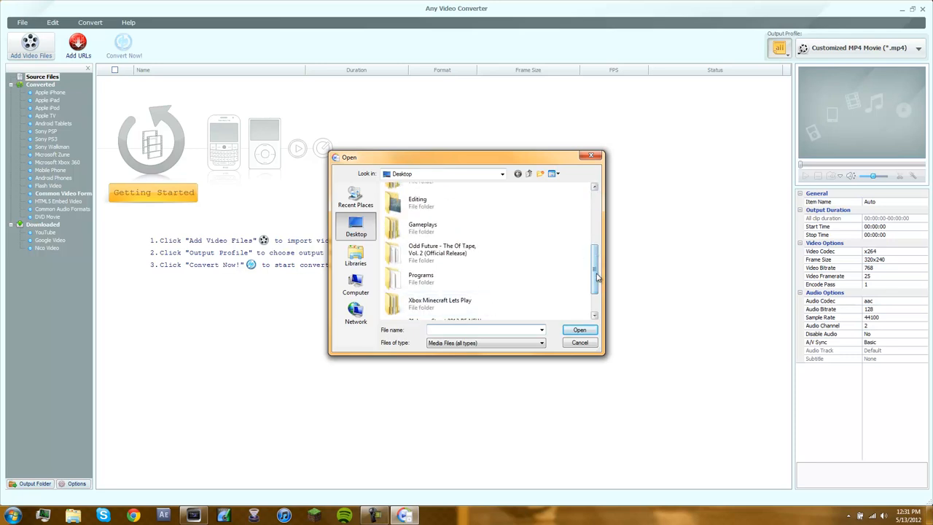
click(581, 330)
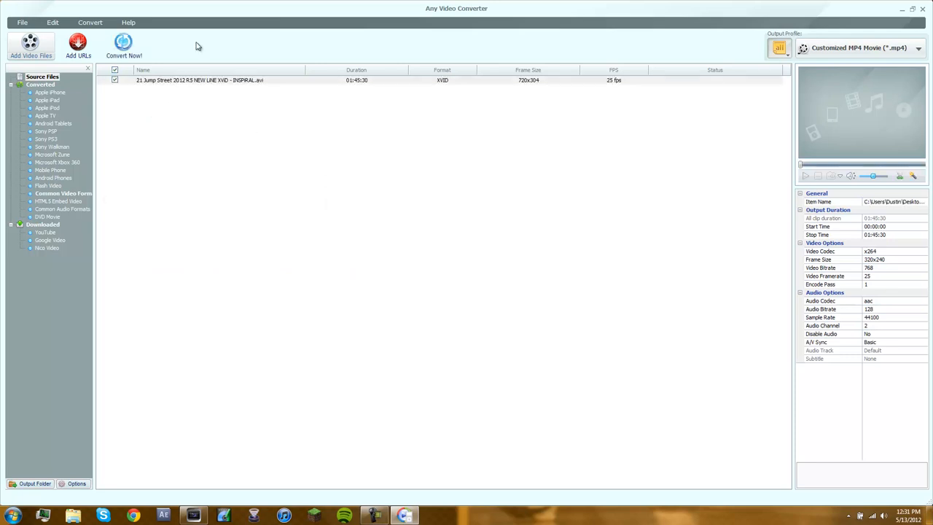
Convert the movie with the Customized MP4 Movie profile and show its output folder
click(859, 46)
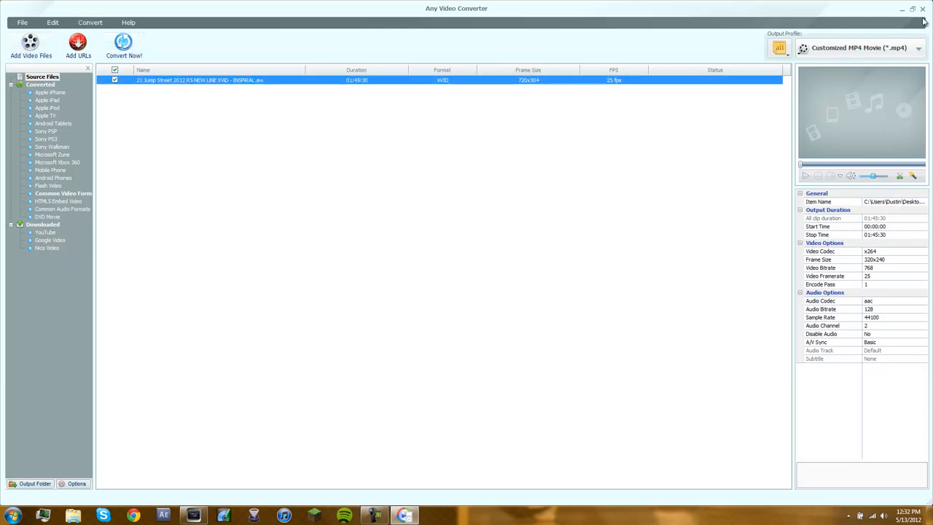
click(924, 9)
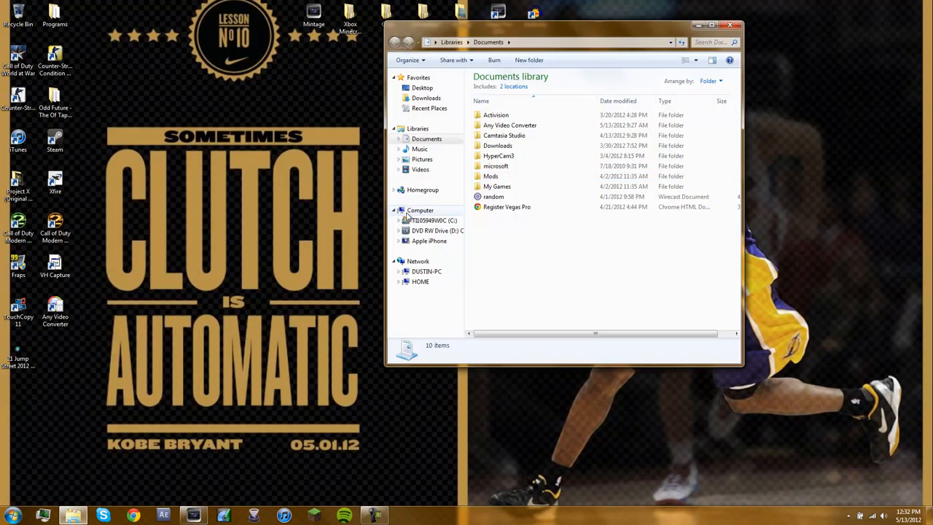
Browse into Any Video Converter > MP4 and bring the converted 21 Jump Street MP4 into iTunes
double_click(511, 126)
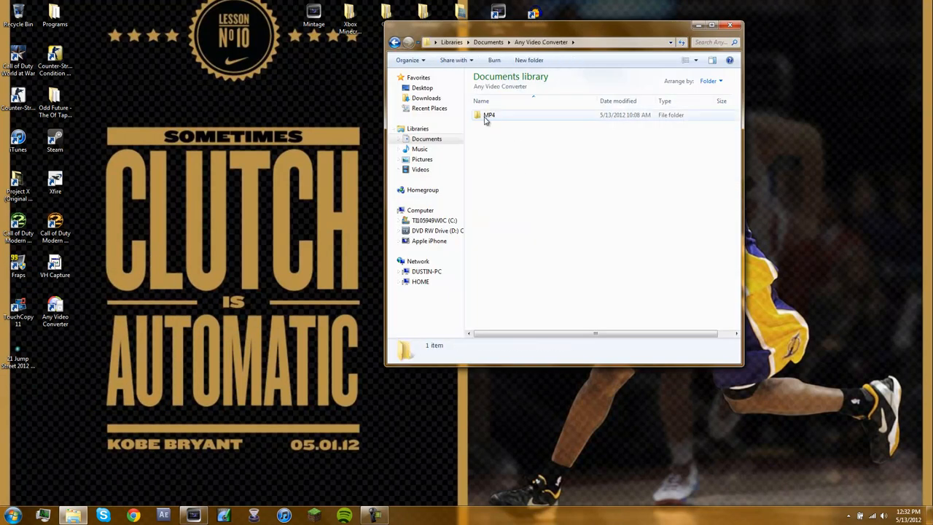
double_click(490, 115)
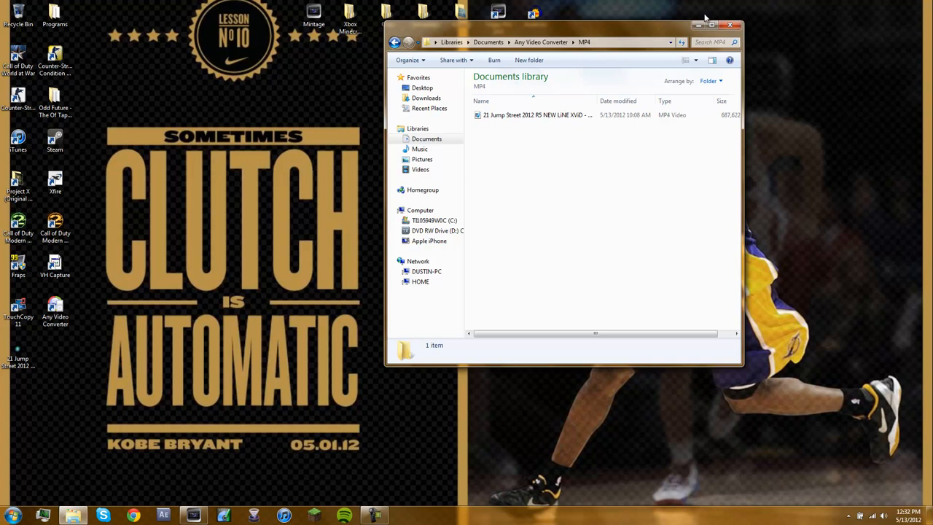
click(730, 25)
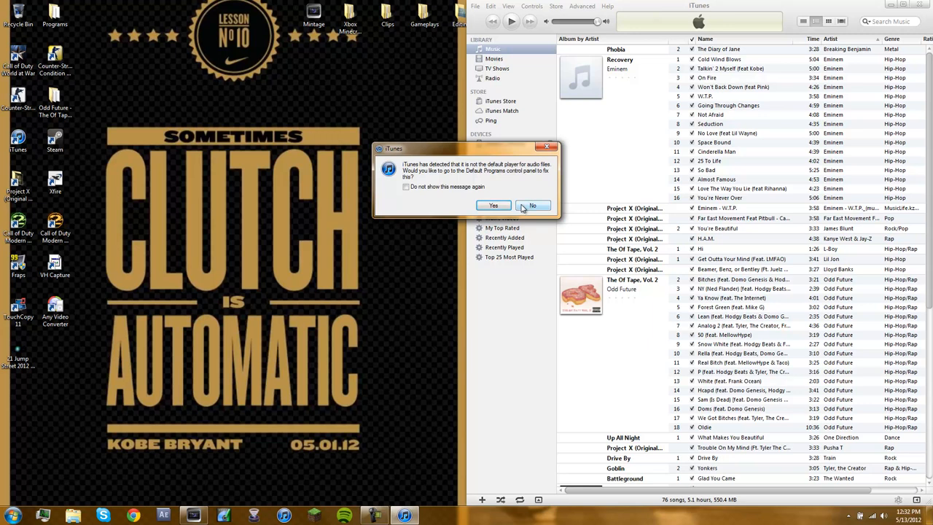
Decline the default-player prompt, copy 21 Jump Street from Movies and paste it into the iPhone's Movies
click(532, 205)
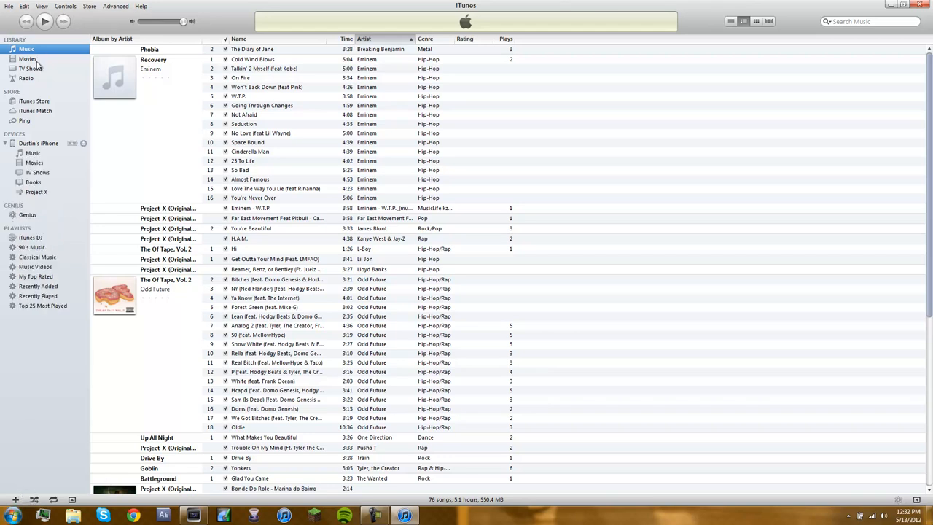
click(28, 59)
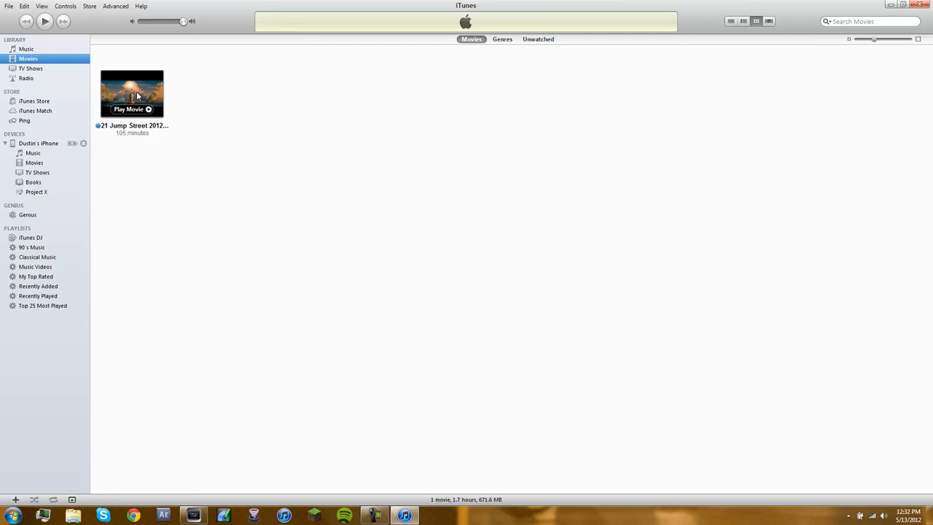
right_click(131, 93)
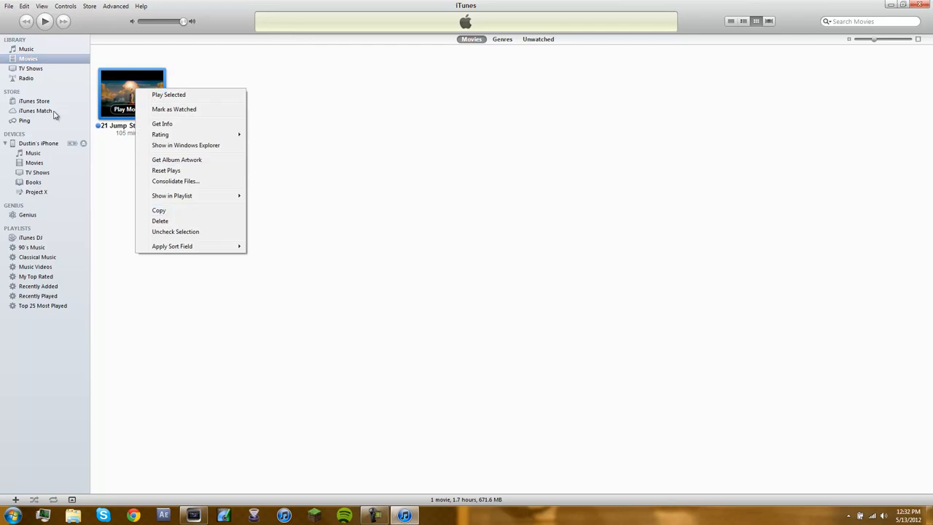
click(38, 143)
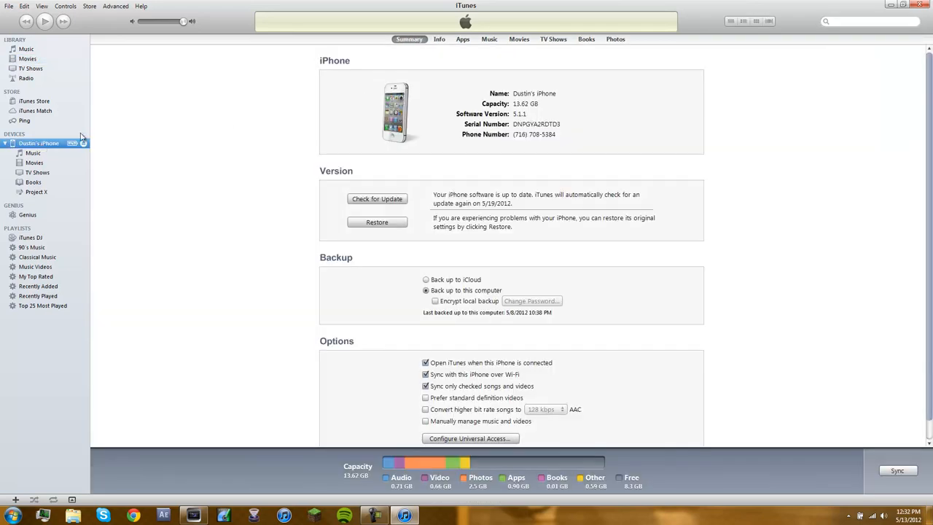
click(35, 163)
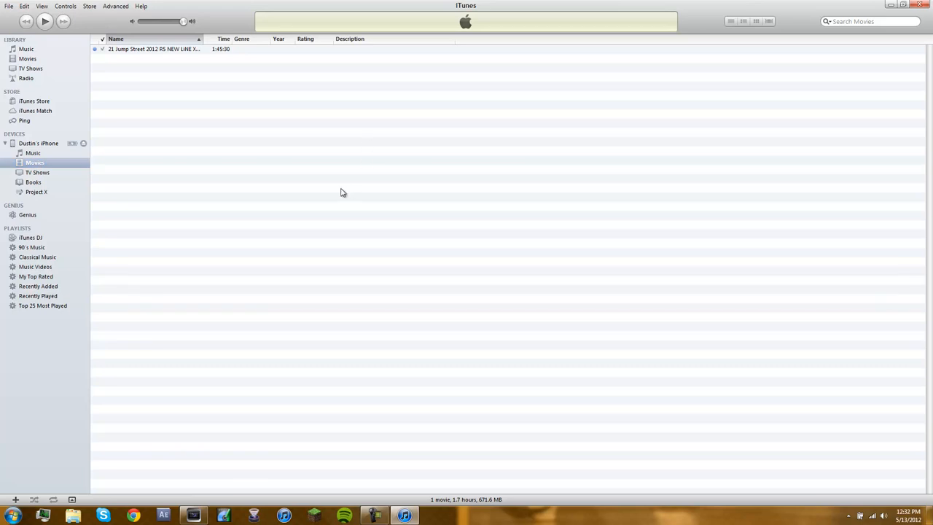